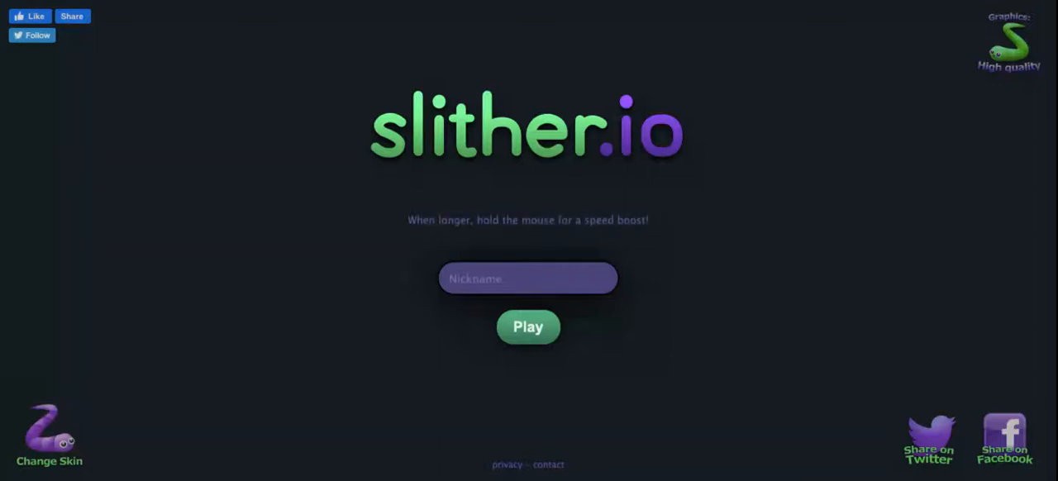
# Enter the nickname 'Nikobobiko' in the Nickname box.
pyautogui.click(529, 278)
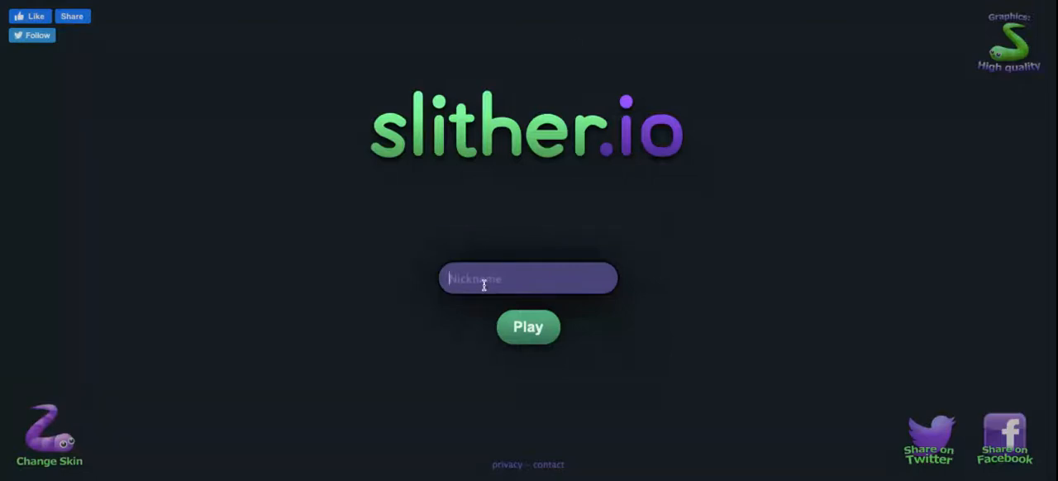
pyautogui.write('Niko')
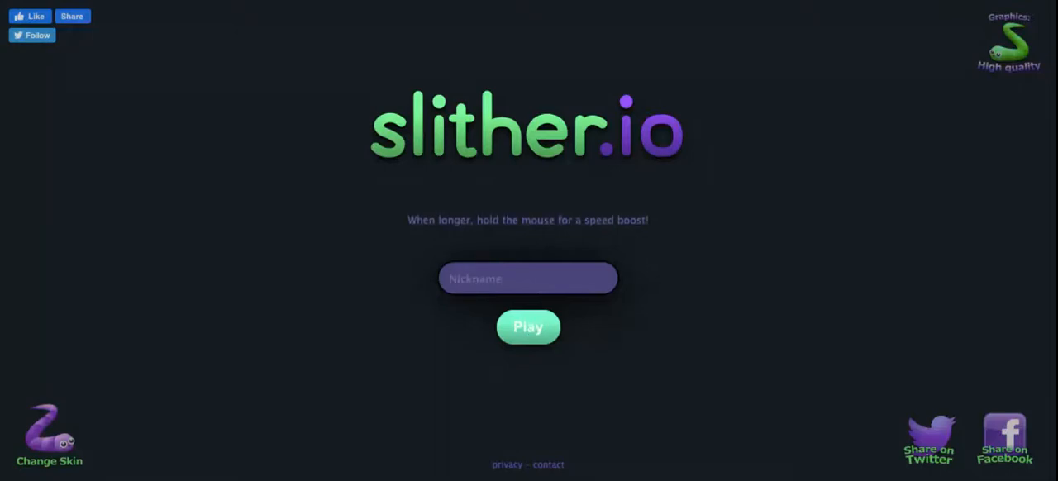
pyautogui.write('Nikobobiko')
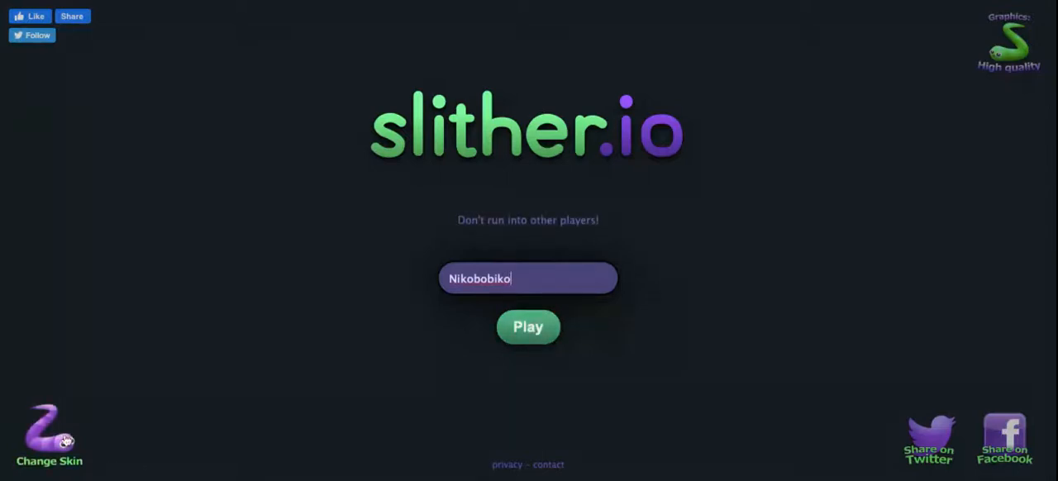
# Browse forward through two snake skins, keep the chosen one, and return to start.
pyautogui.click(49, 437)
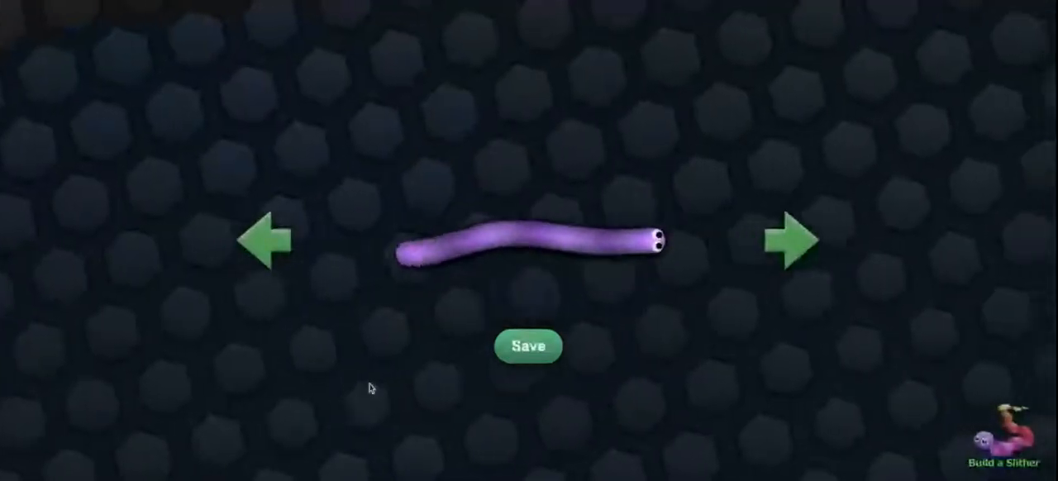
pyautogui.click(791, 241)
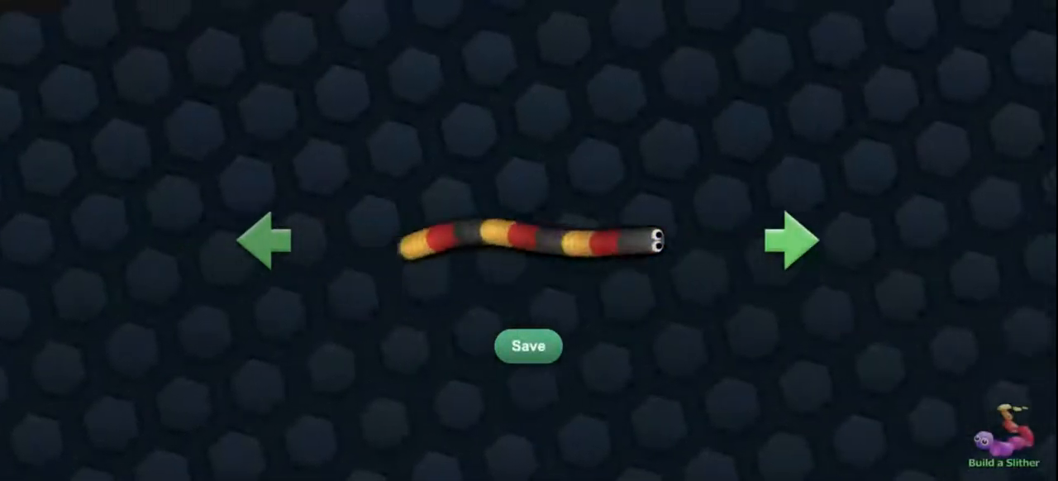
pyautogui.click(793, 242)
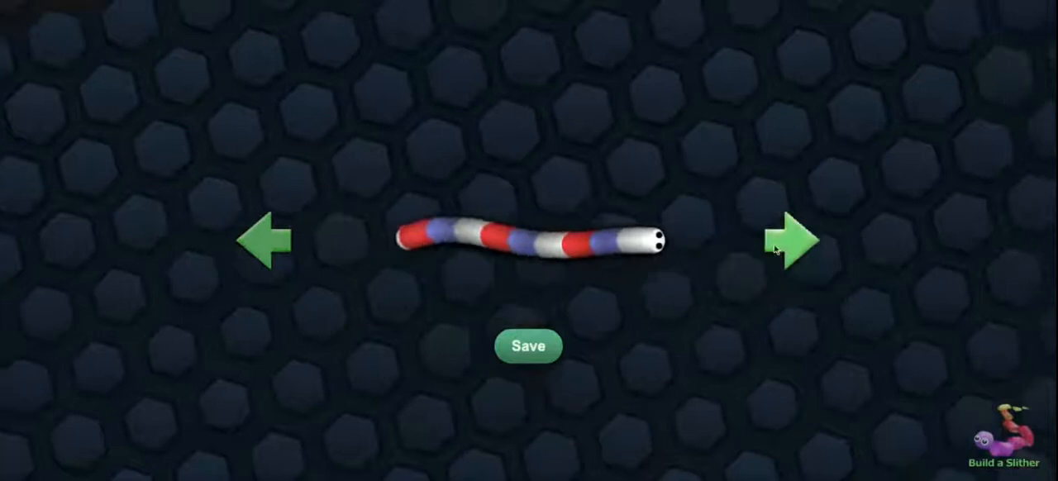
pyautogui.click(528, 347)
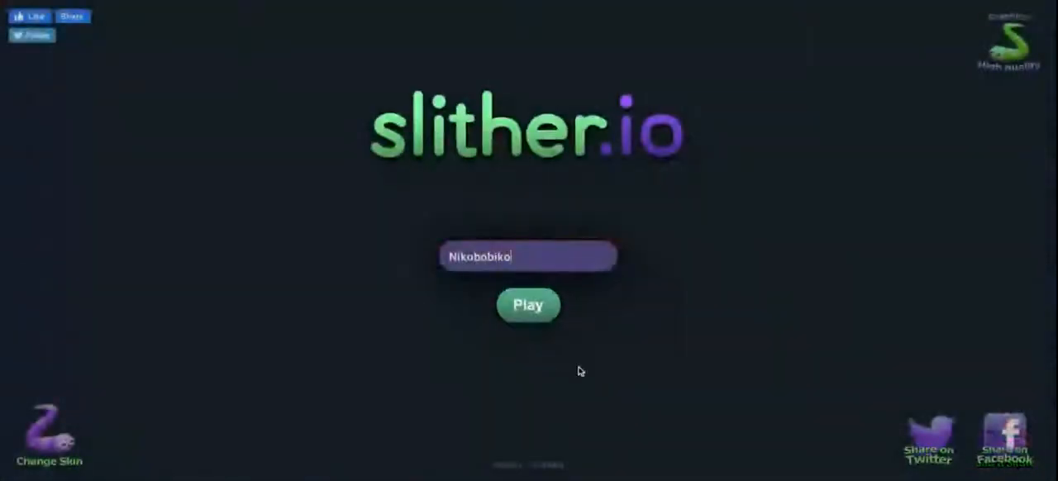
pyautogui.click(527, 305)
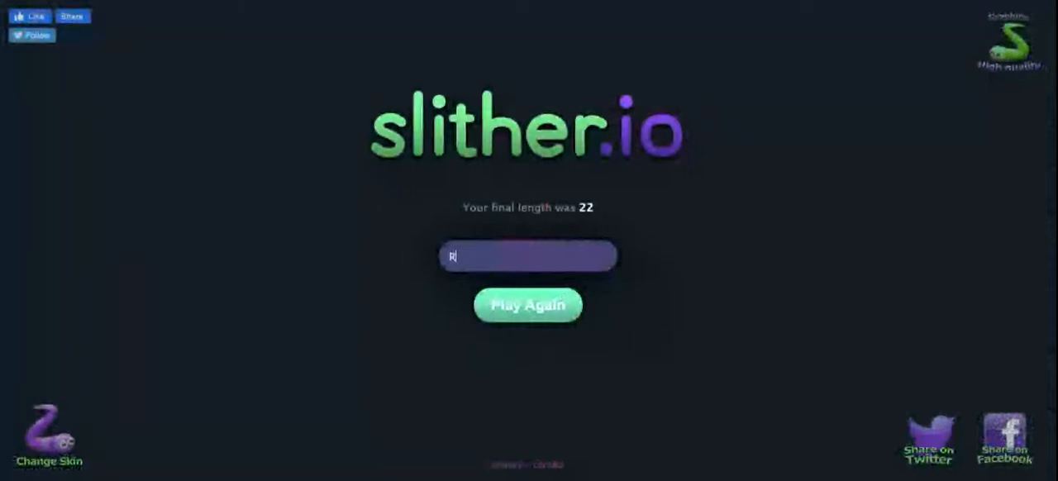
# Retype the nickname as 'Rupert!', deleting the stray digits and adding an exclamation mark.
pyautogui.write('upert')
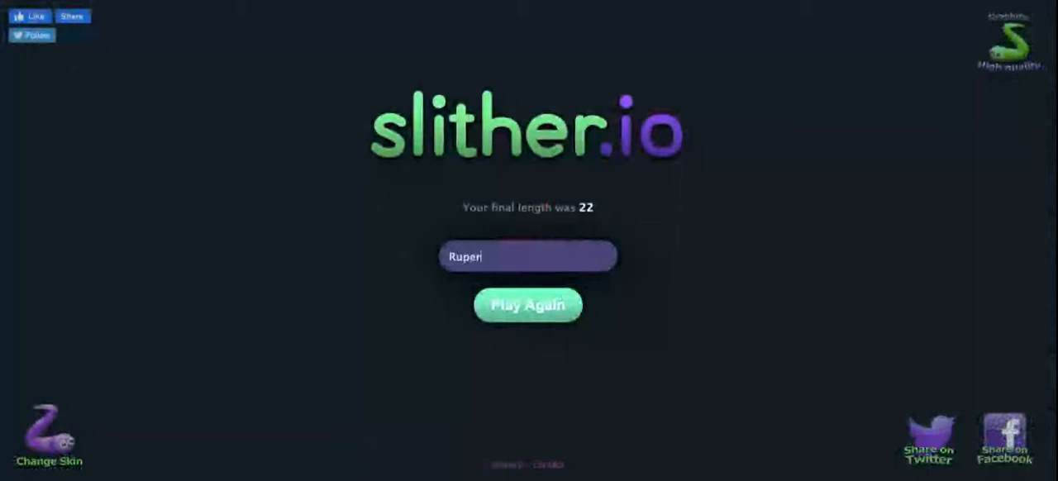
pyautogui.write('t22')
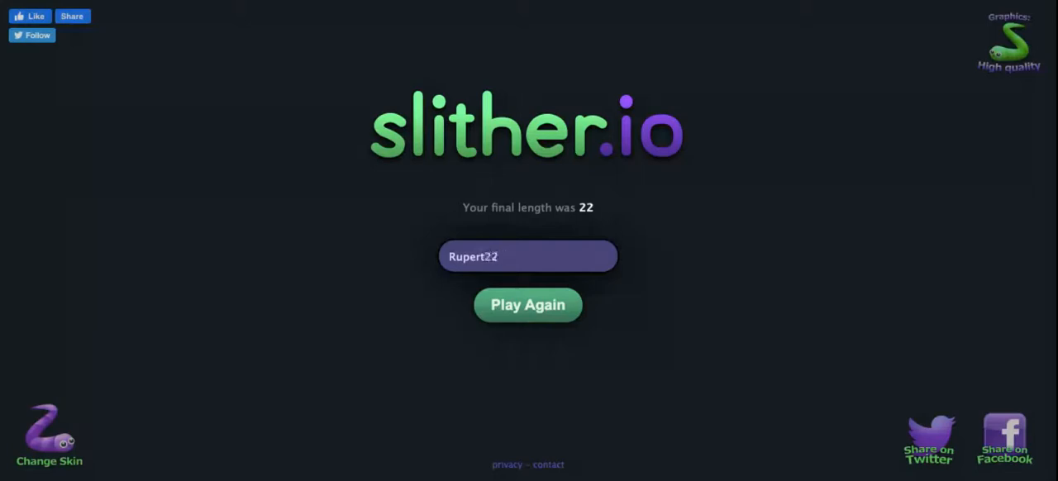
pyautogui.press('Backspace')
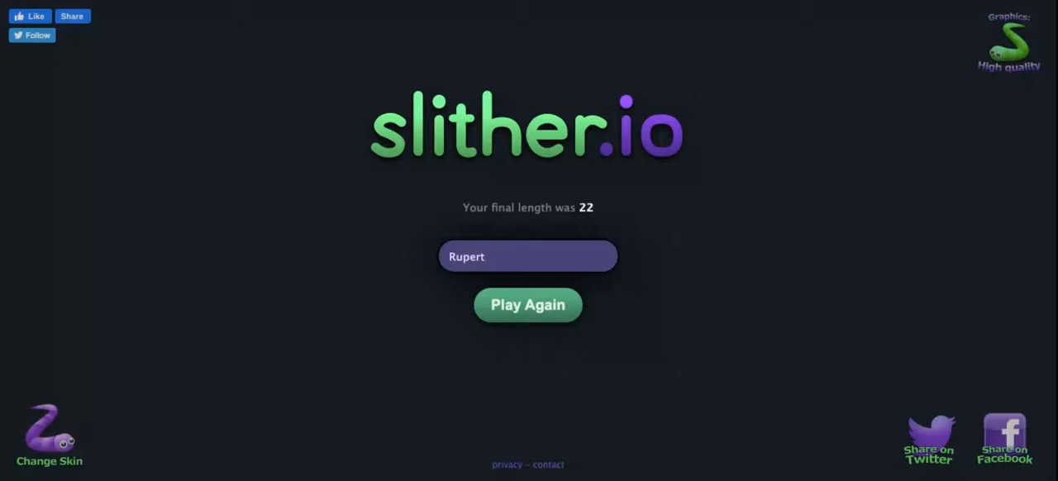
pyautogui.write('!')
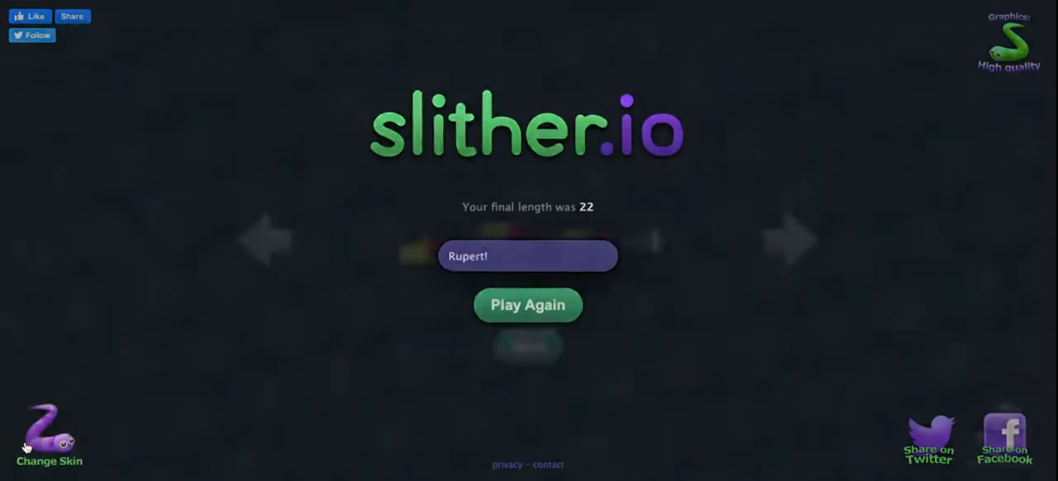
# Build and save a custom slither with a white head and red body.
pyautogui.click(49, 435)
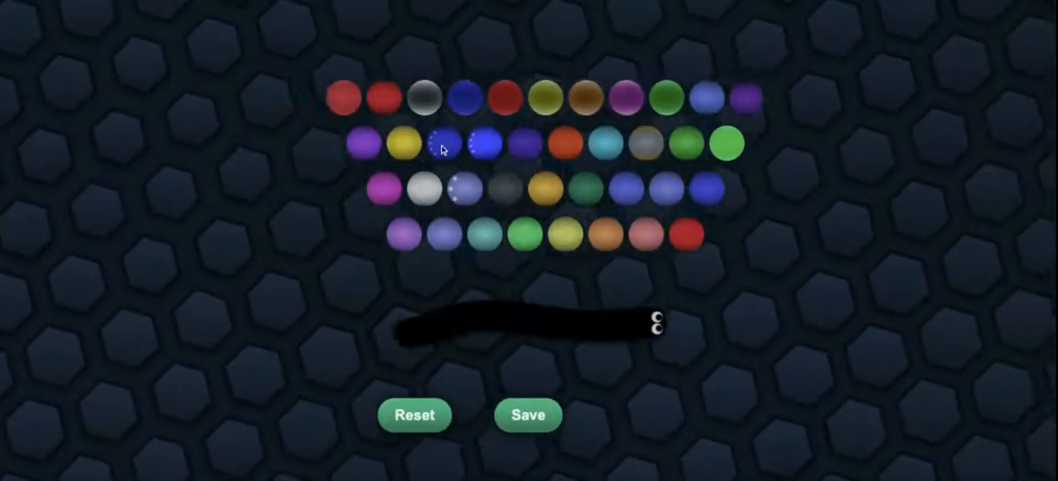
pyautogui.click(426, 188)
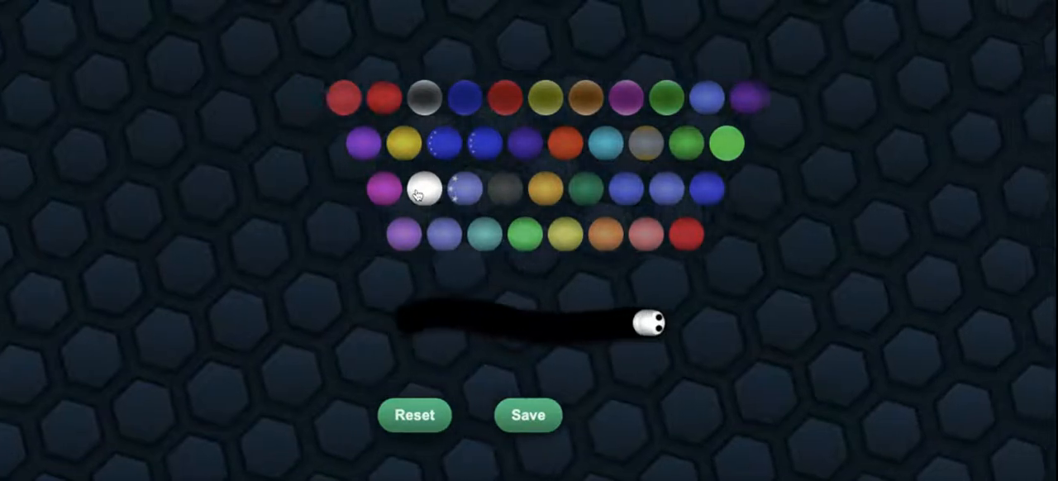
pyautogui.moveTo(558, 232)
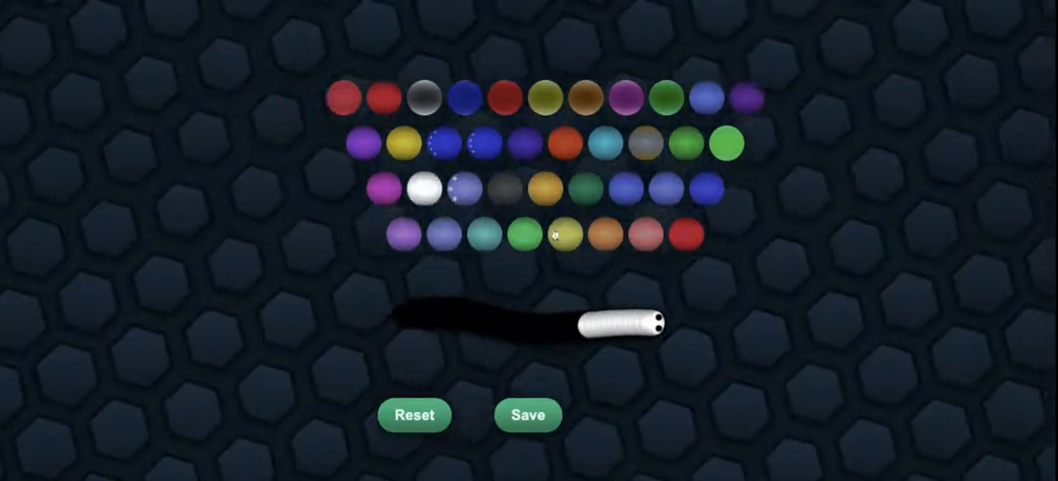
pyautogui.click(681, 234)
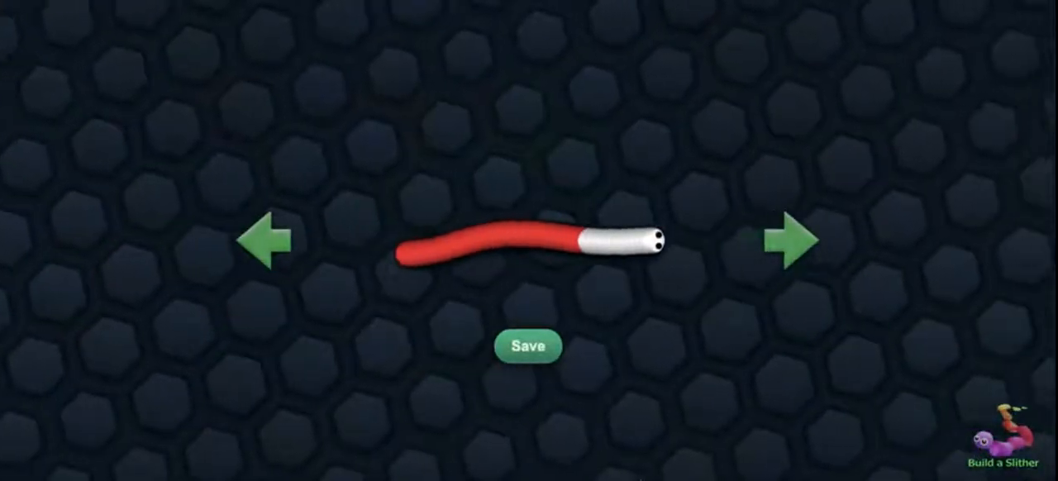
pyautogui.click(529, 346)
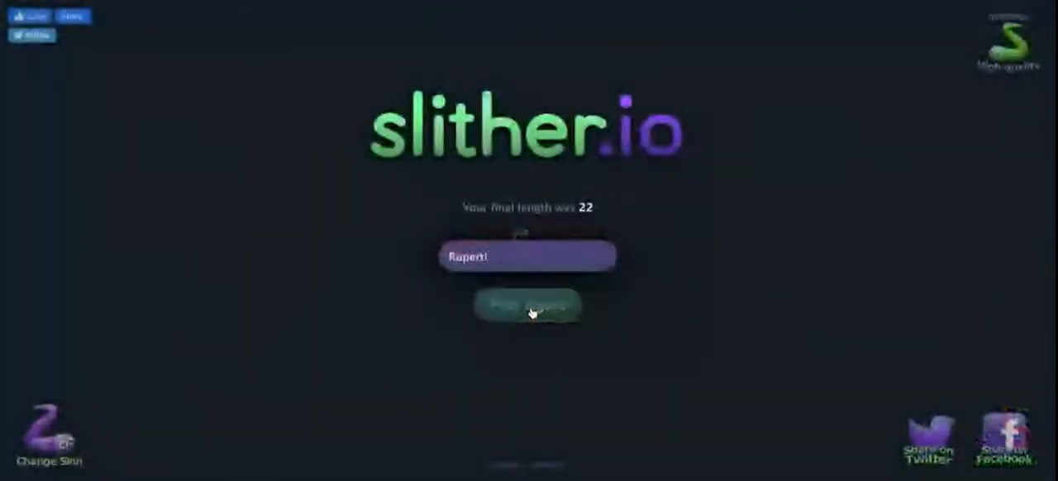
pyautogui.click(528, 305)
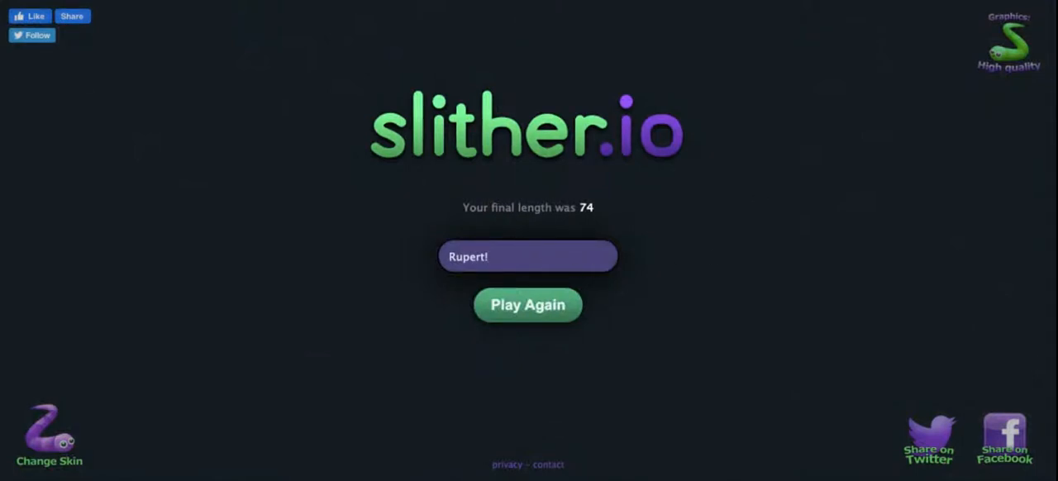
# Play a round as Bob ending at length 20, then begin retyping 'Rupert'.
pyautogui.write('Bob')
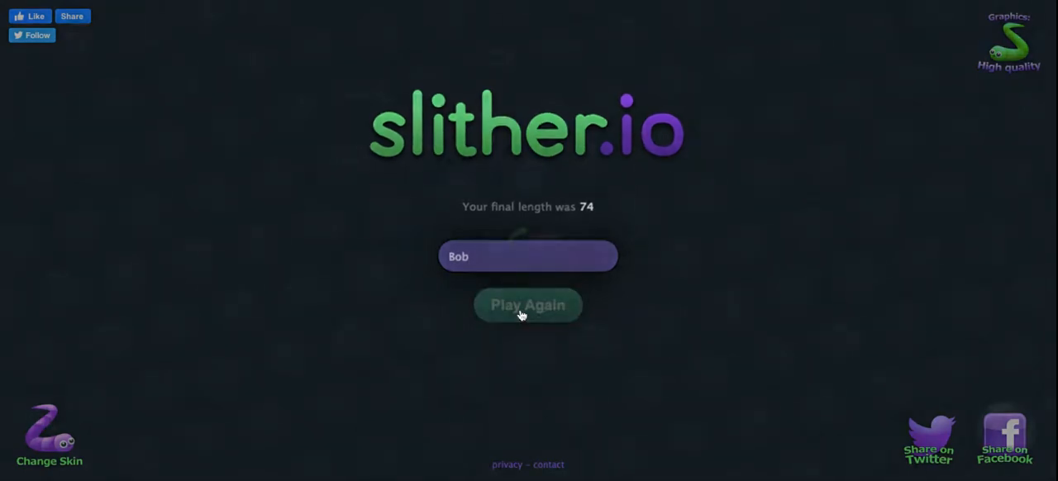
pyautogui.click(528, 305)
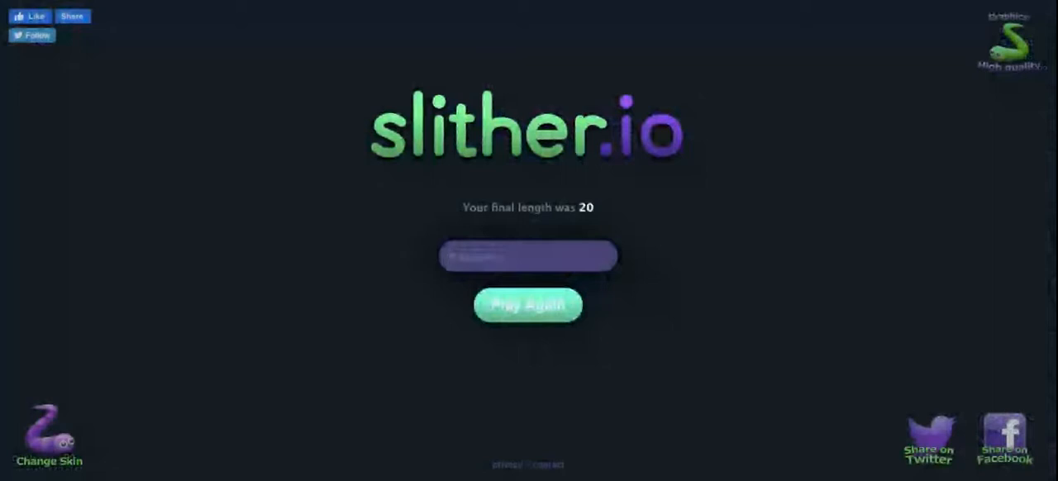
pyautogui.write('Rupert')
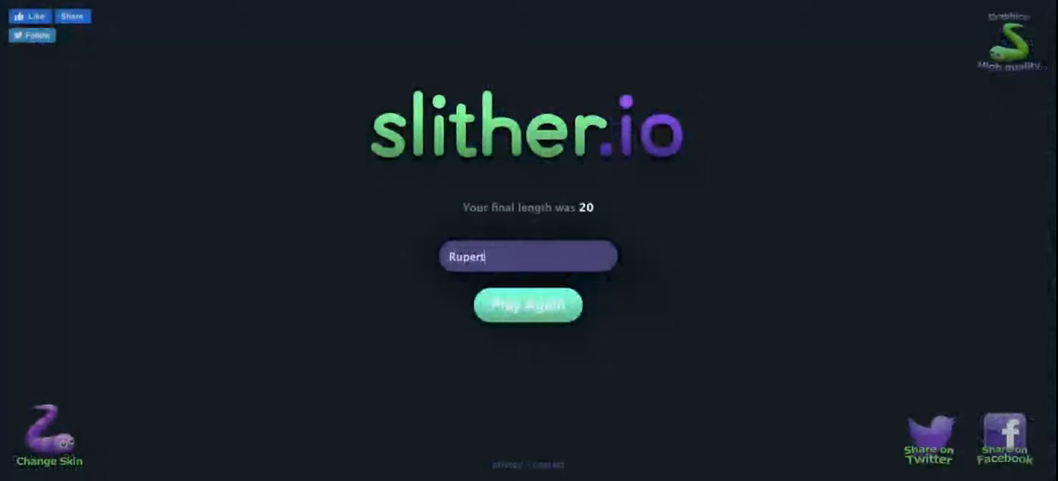
# Complete the nickname as 'Rupert!' and play a round ending at length 32.
pyautogui.write('!')
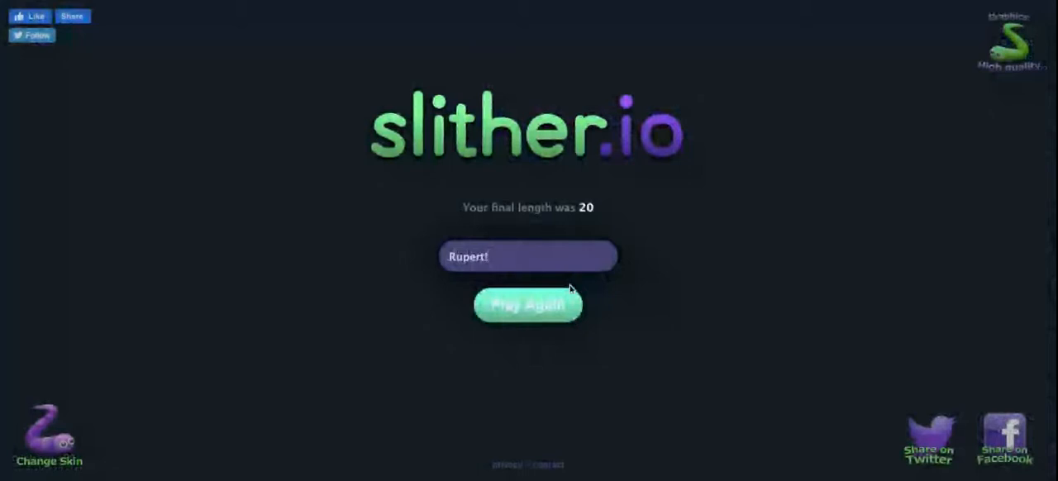
pyautogui.click(528, 304)
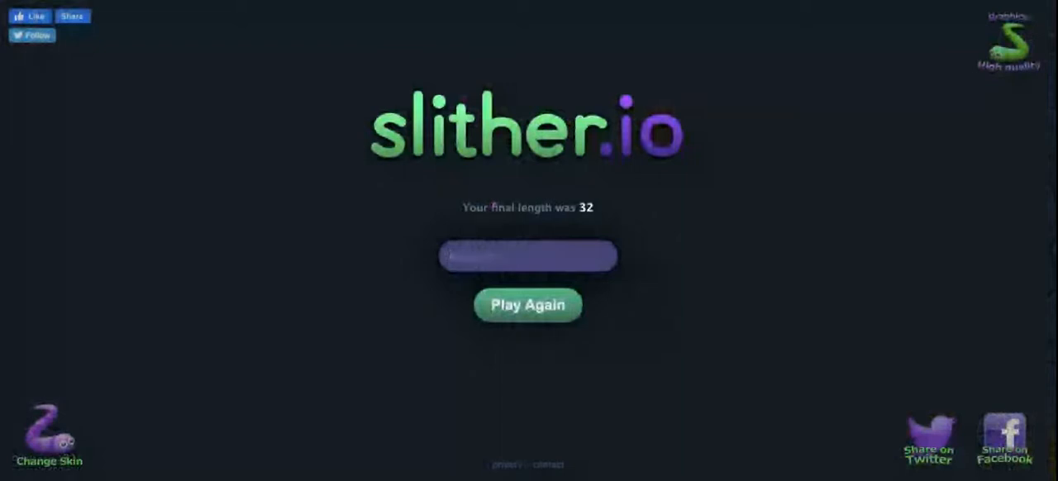
# Enter 'Fluffy' as the nickname and play a round ending at length 25.
pyautogui.write('Fluffy')
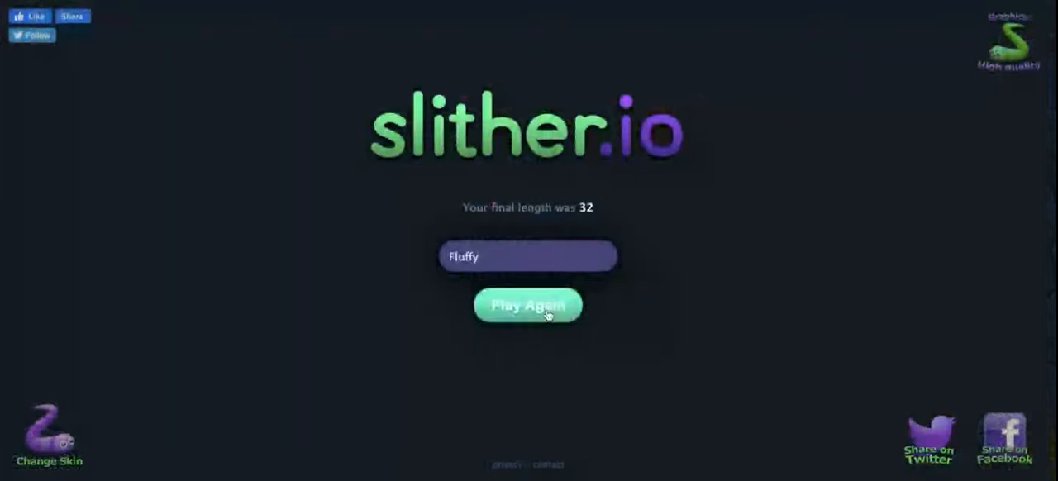
pyautogui.click(527, 305)
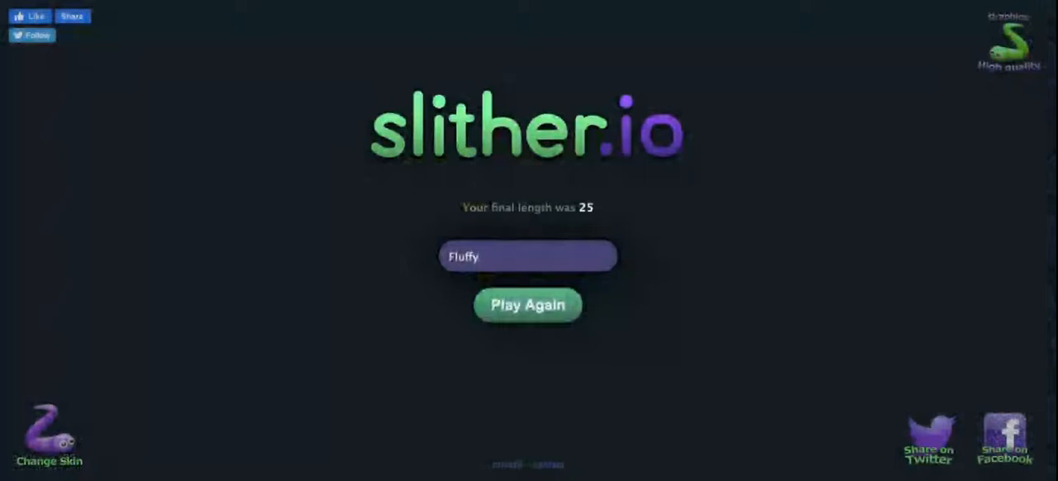
# Replace 'Fluffy' with 'Rupert!' and play a round ending at length 82.
pyautogui.press('Backspace')
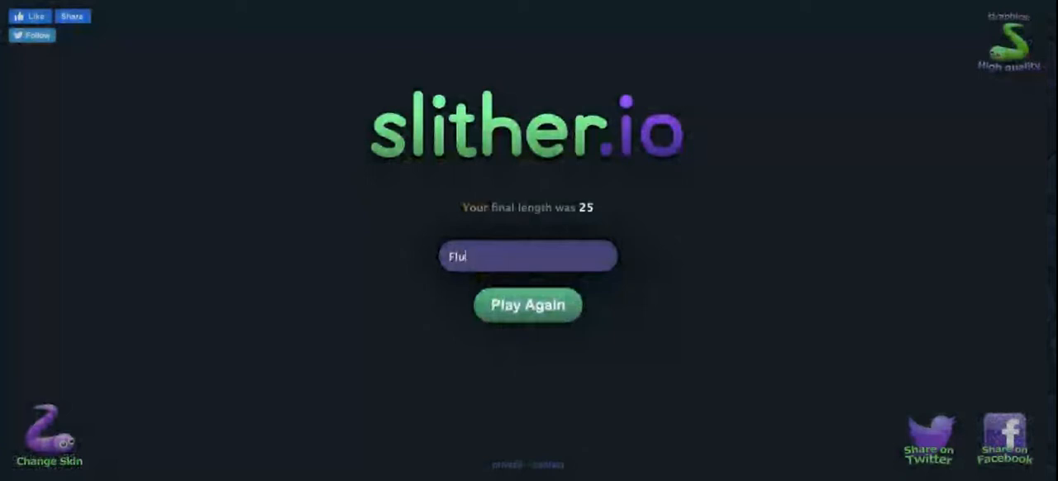
pyautogui.write('Ruo')
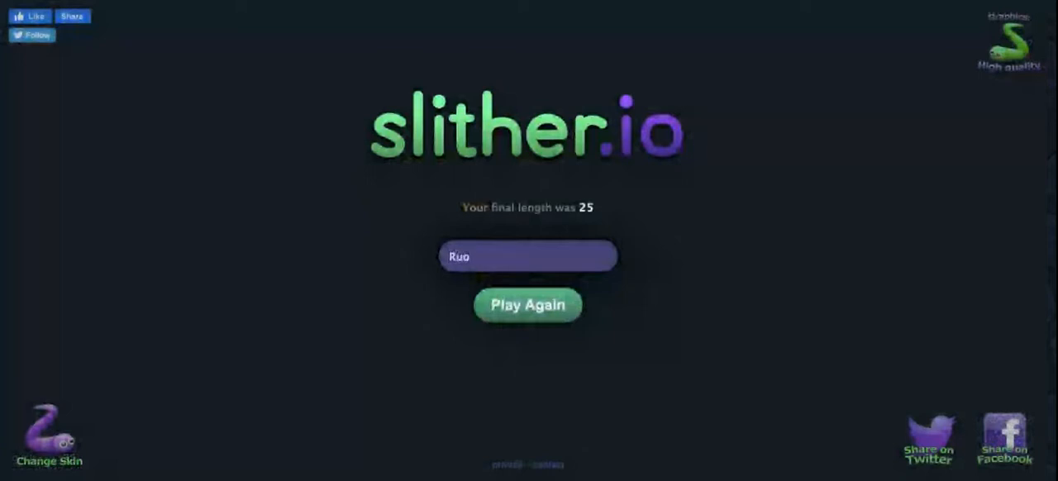
pyautogui.write('Rupert')
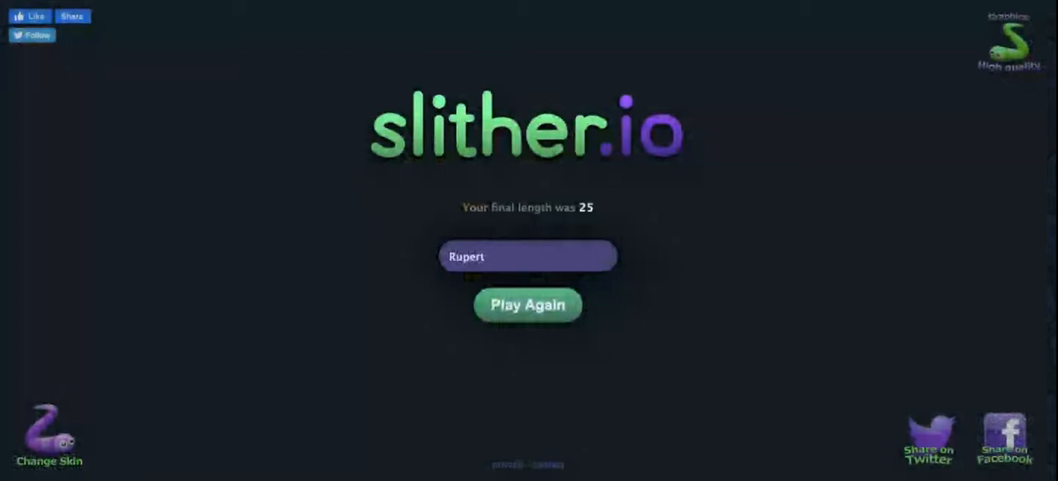
pyautogui.write('!')
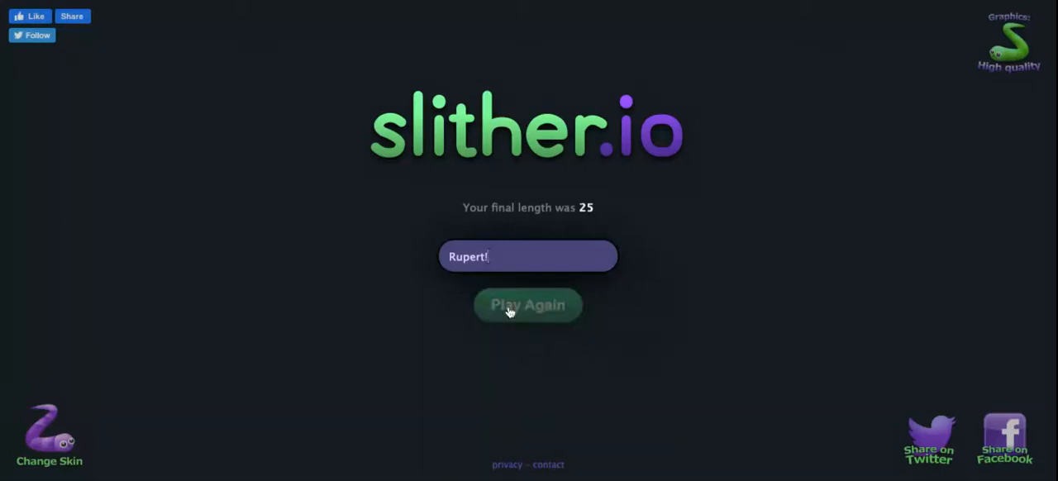
pyautogui.click(528, 305)
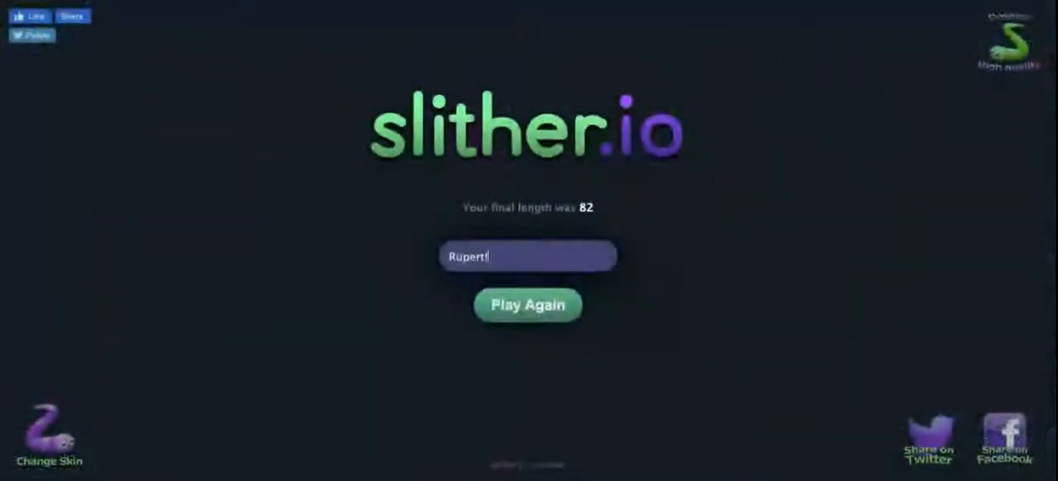
# Replace the nickname with 'Bob' and play a round ending at length 87.
pyautogui.press('Backspace')
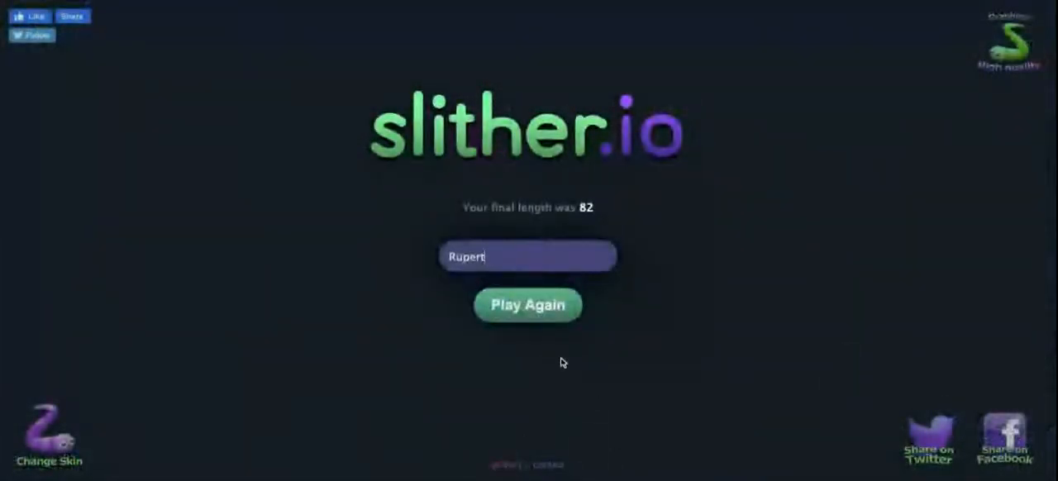
pyautogui.write('Bob')
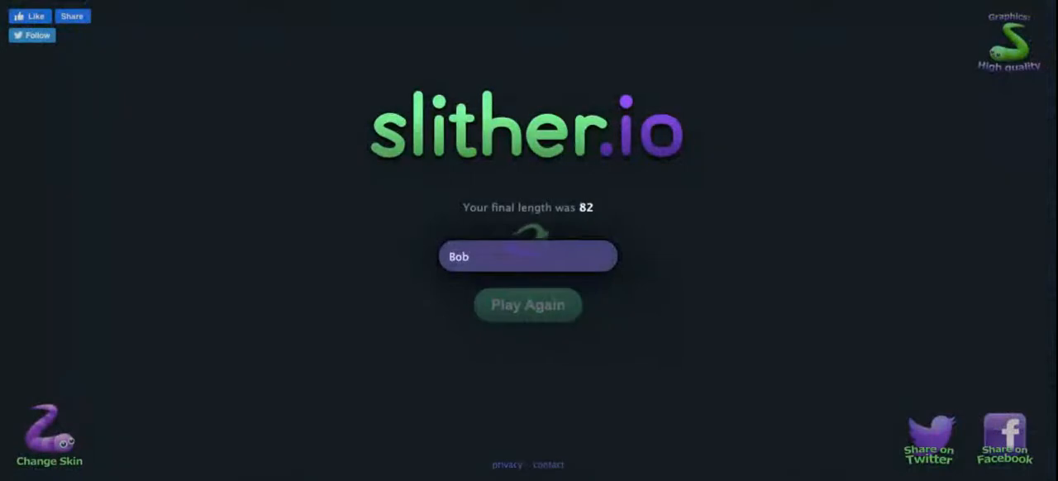
pyautogui.click(528, 304)
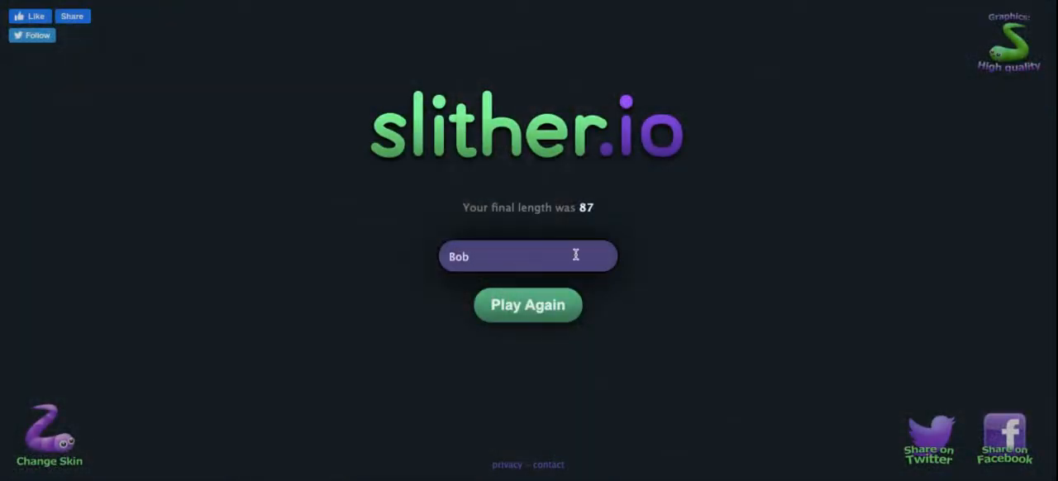
# Change the nickname from Bob to 'Rupert!' and start a long round, now at length 173.
pyautogui.write('r')
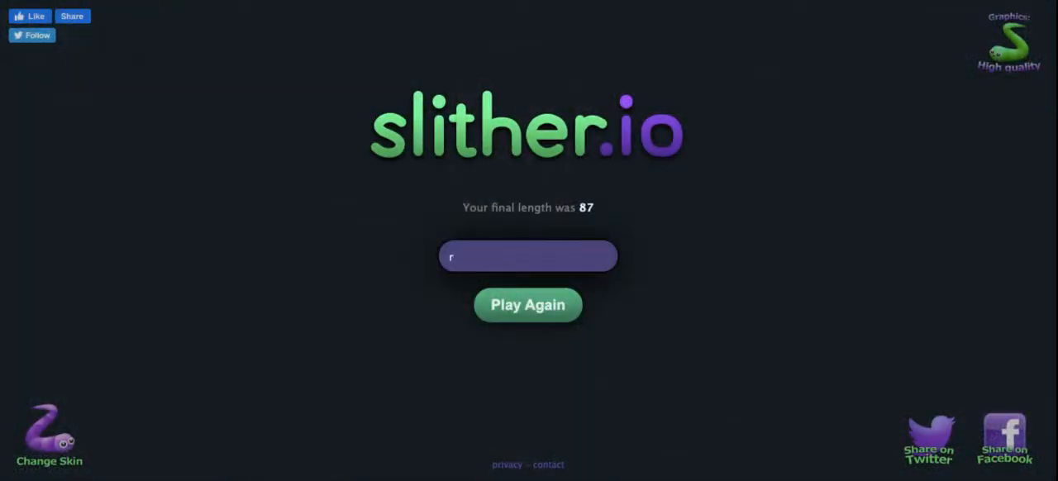
pyautogui.write('upert!')
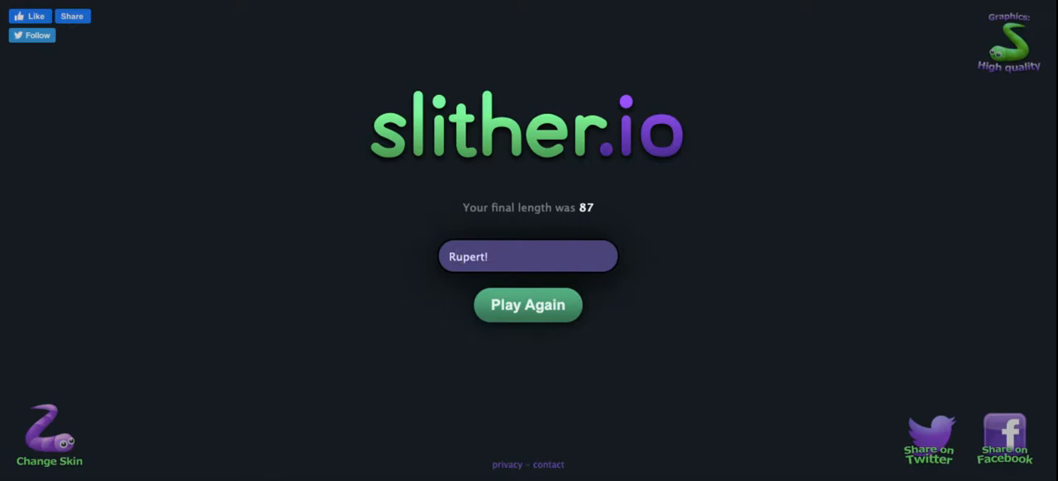
pyautogui.click(528, 304)
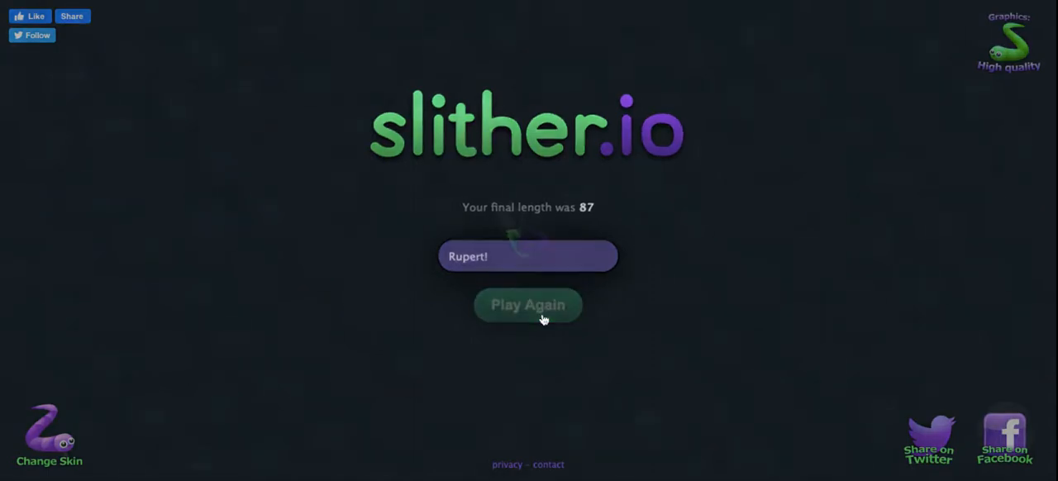
pyautogui.click(527, 305)
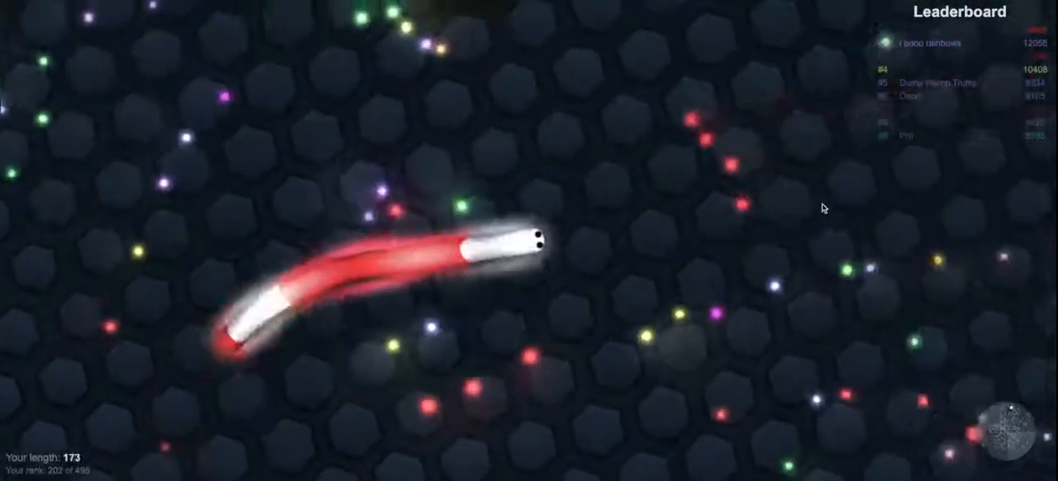
pyautogui.moveTo(679, 332)
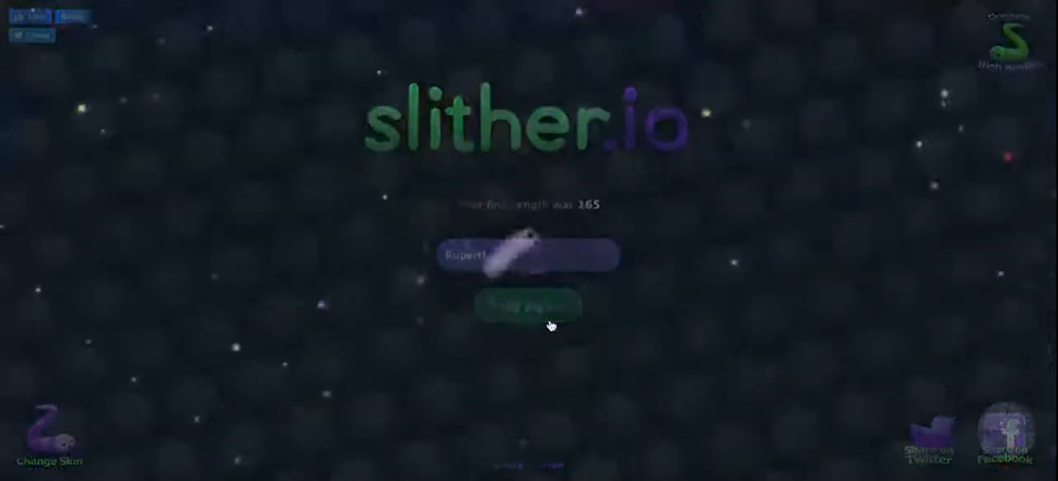
pyautogui.click(529, 308)
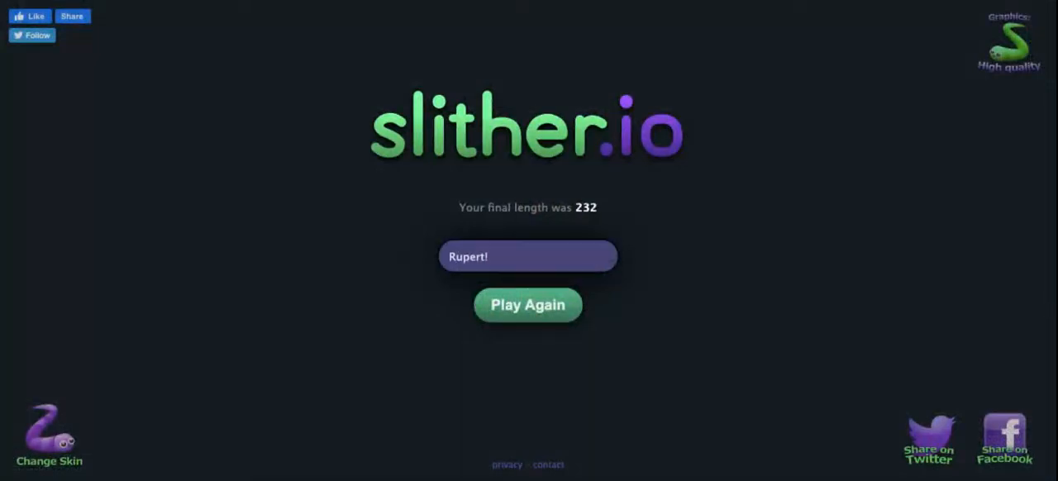
# Start a fresh round as 'Rupert!' at length 10 after the length-232 game over.
pyautogui.click(527, 304)
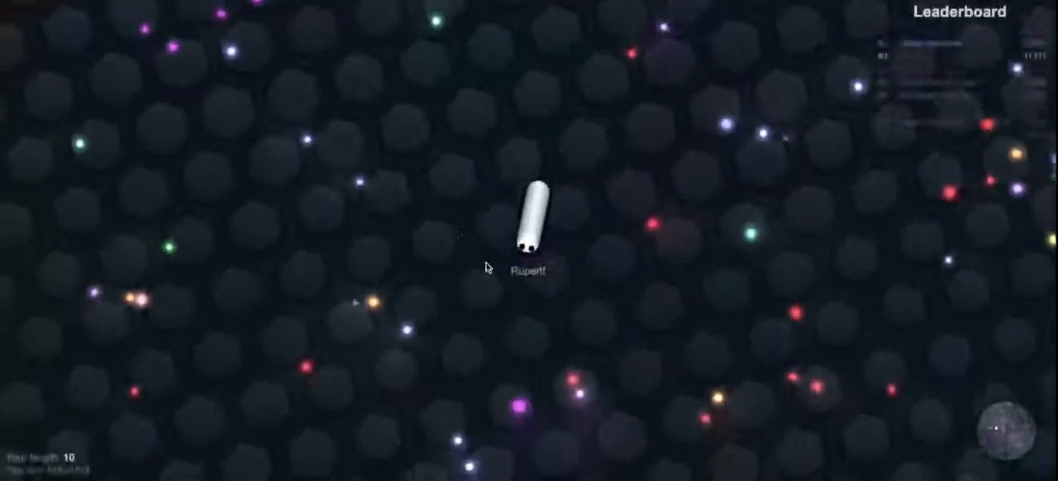